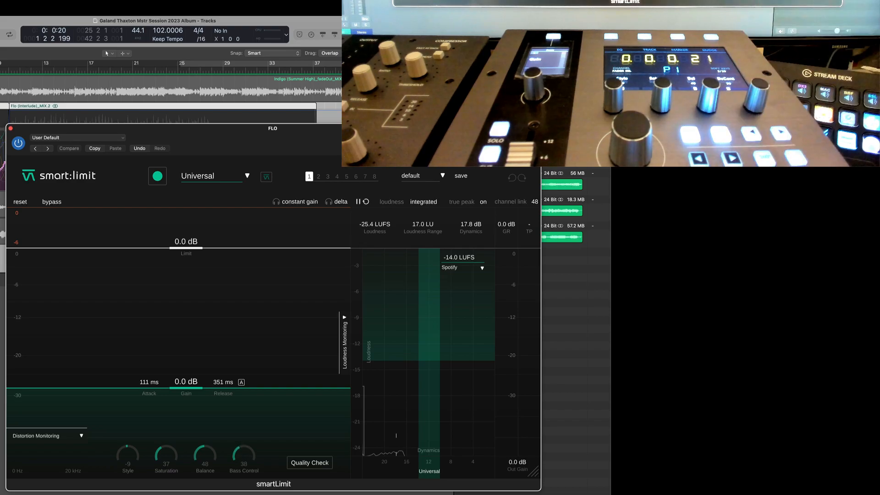
{"action": "left_click", "coordinate": [216, 39]}
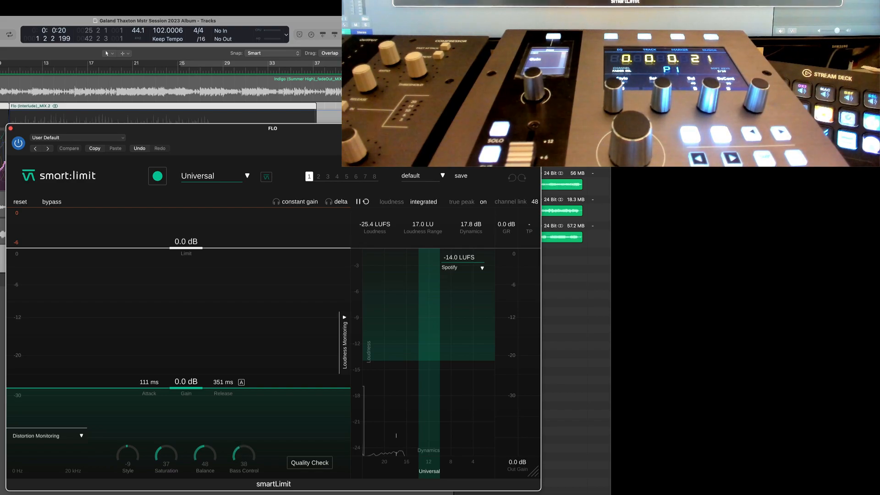